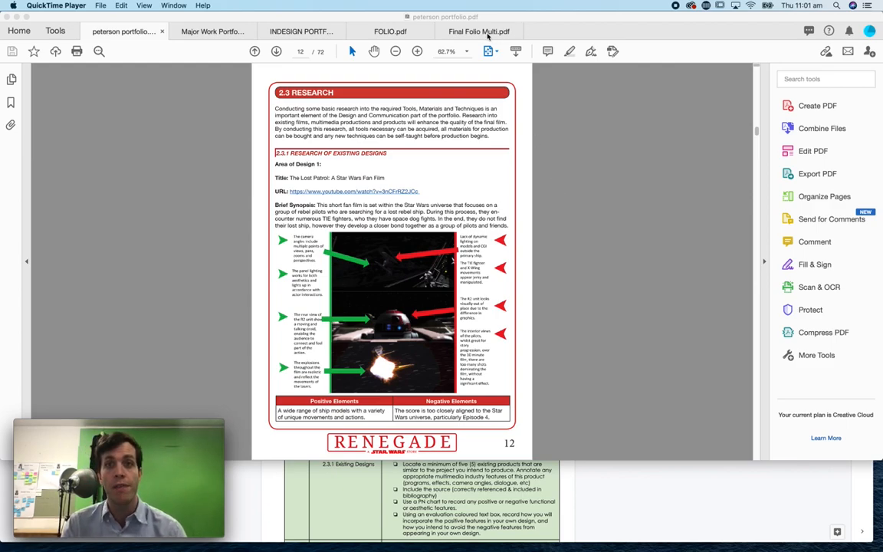
Browse the Final Folio Multi, FOLIO, INDESIGN PORTFOLIO and Major Work Portfolio existing-design pages in turn
{"action": "left_click", "coordinate": [478, 30]}
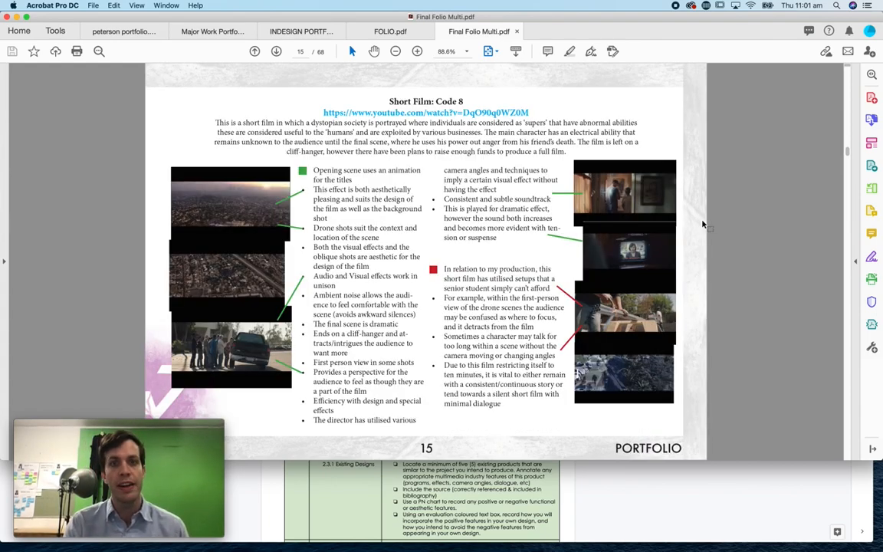
{"action": "mouse_move", "coordinate": [390, 31]}
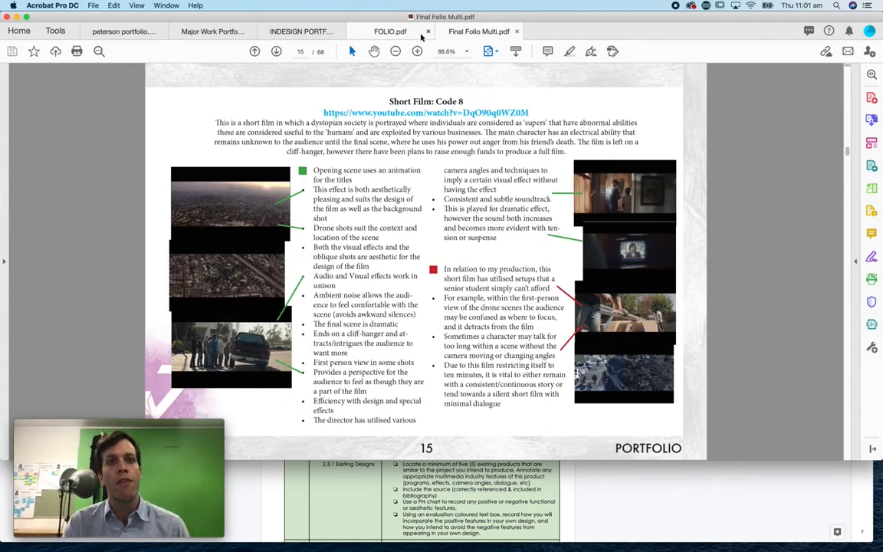
{"action": "left_click", "coordinate": [390, 30]}
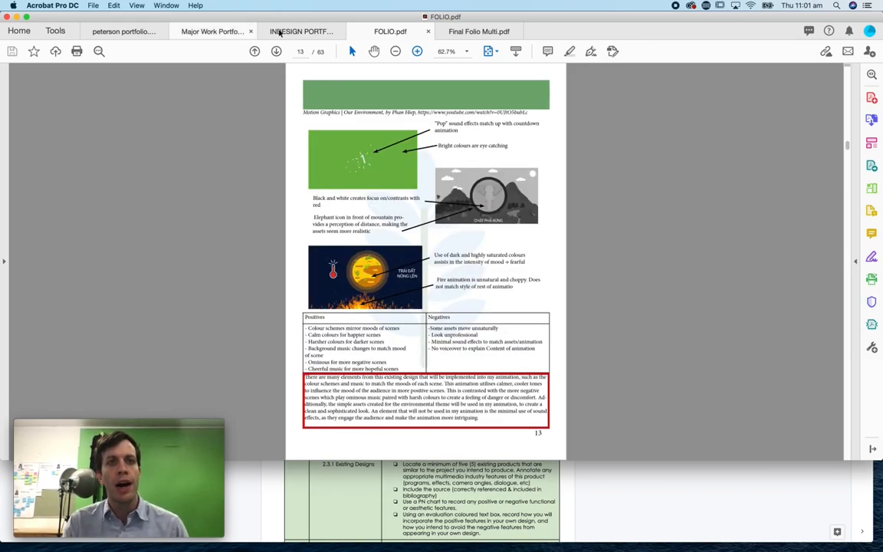
{"action": "left_click", "coordinate": [301, 31]}
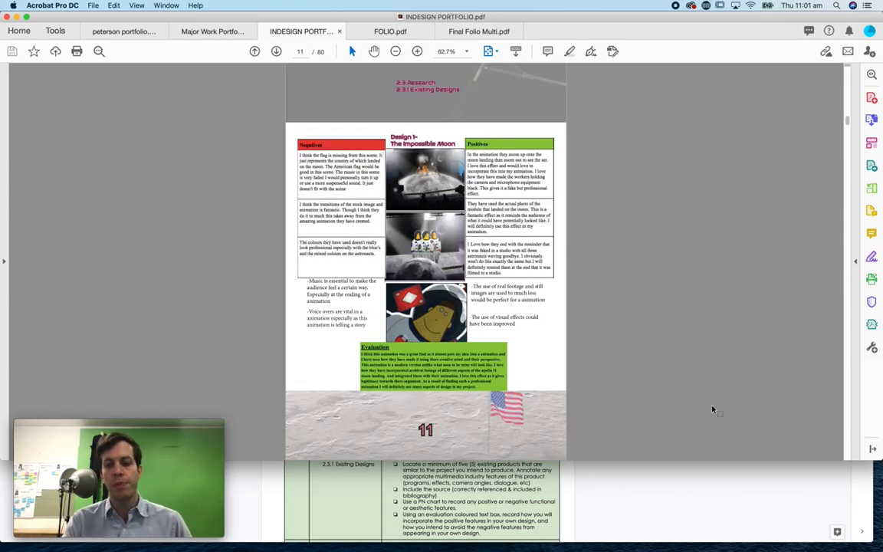
{"action": "scroll", "scroll_direction": "down", "scroll_amount": 3}
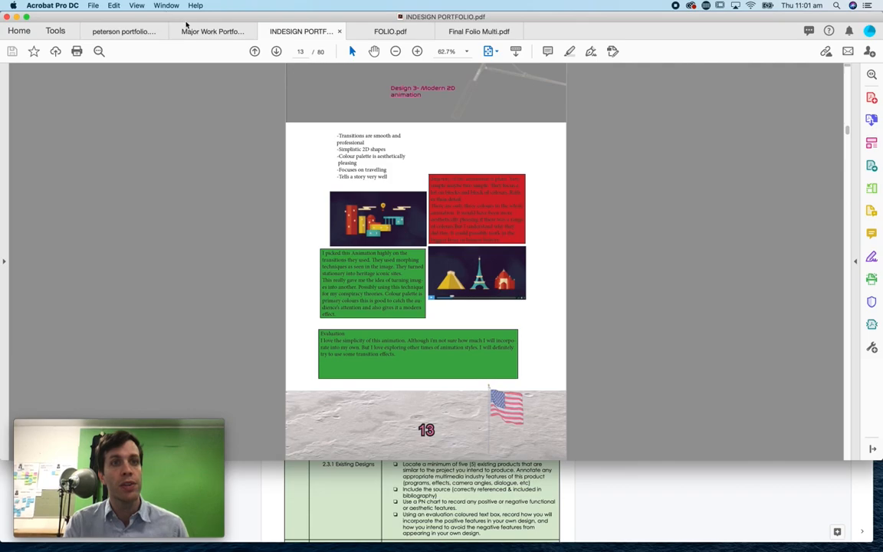
{"action": "left_click", "coordinate": [212, 30]}
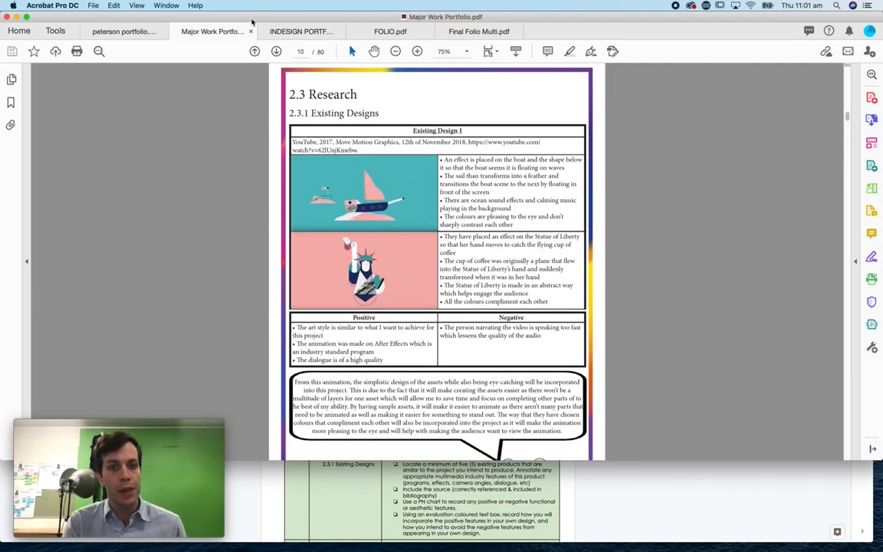
{"action": "scroll", "scroll_direction": "down", "scroll_amount": 3}
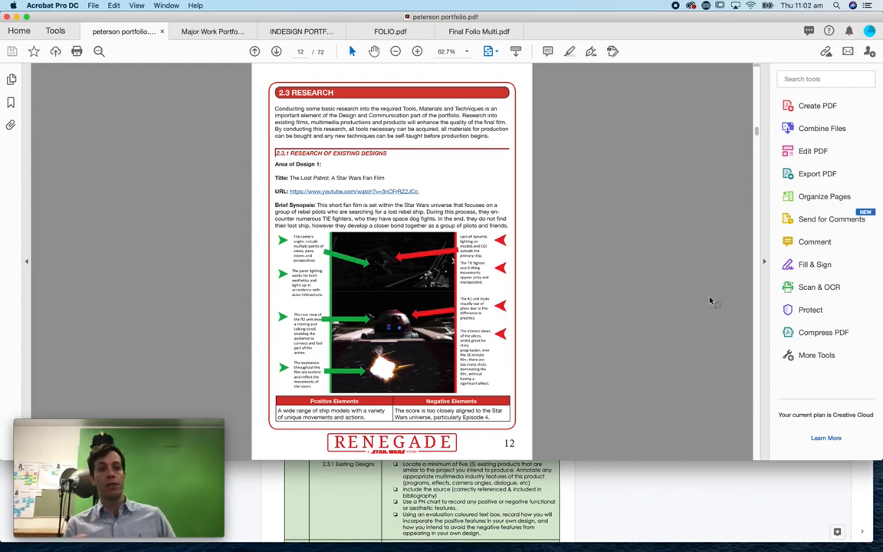
{"action": "mouse_move", "coordinate": [414, 178]}
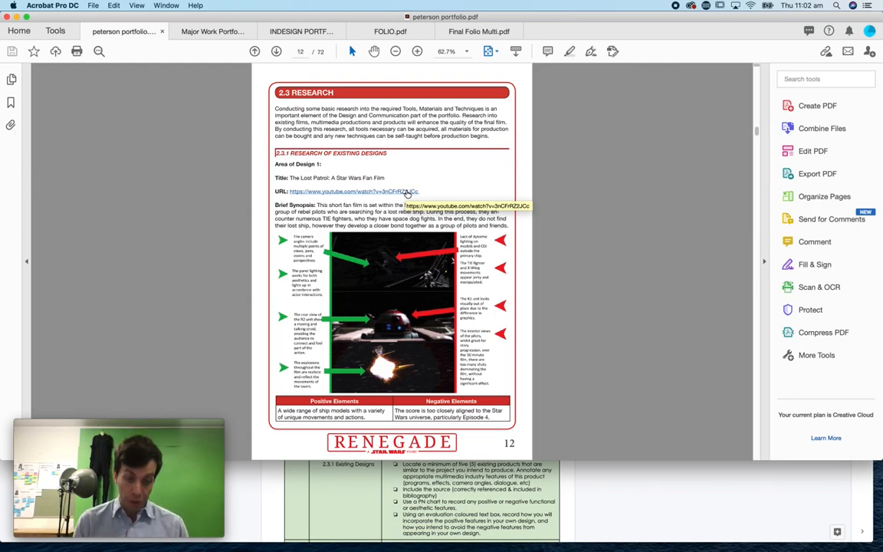
{"action": "mouse_move", "coordinate": [468, 205]}
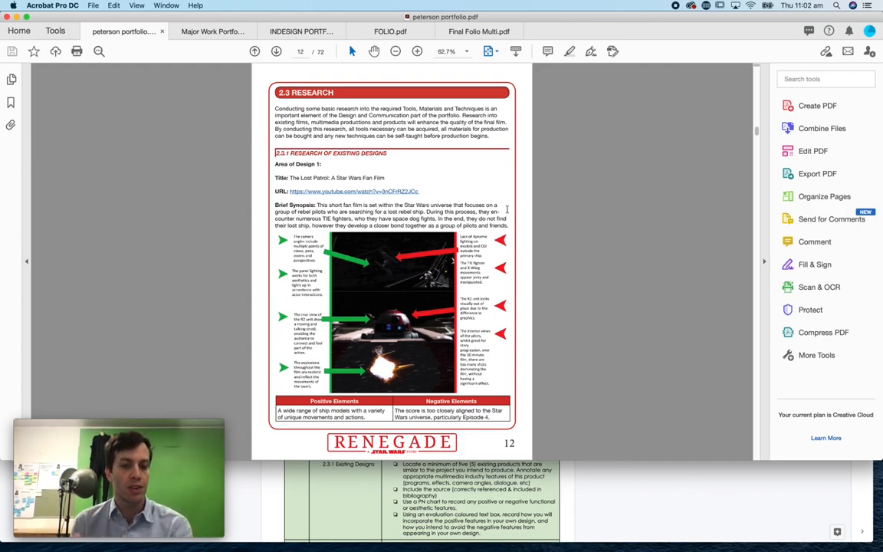
{"action": "mouse_move", "coordinate": [490, 186]}
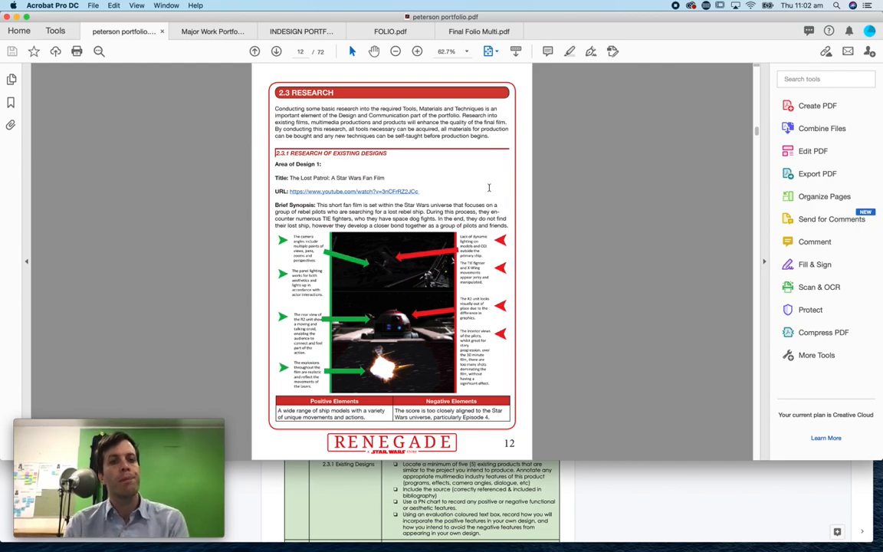
{"action": "mouse_move", "coordinate": [521, 163]}
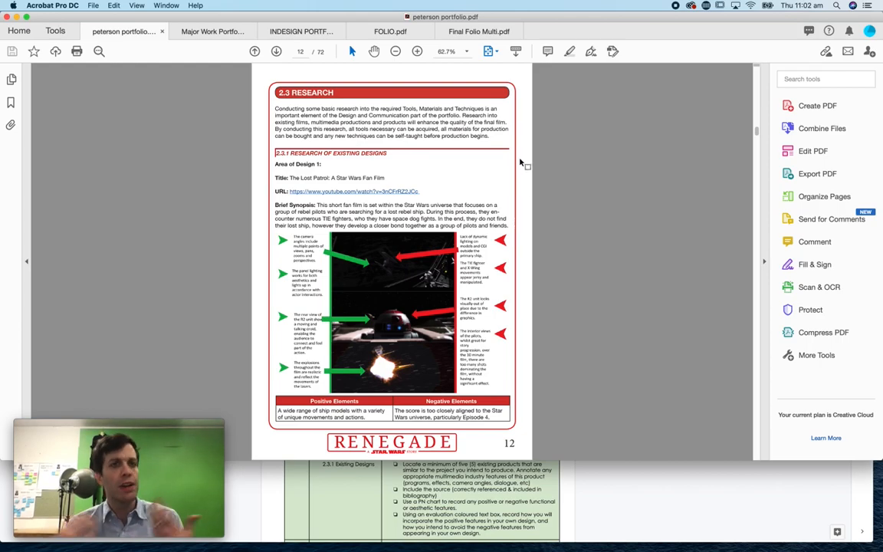
{"action": "scroll", "scroll_direction": "down", "scroll_amount": 3}
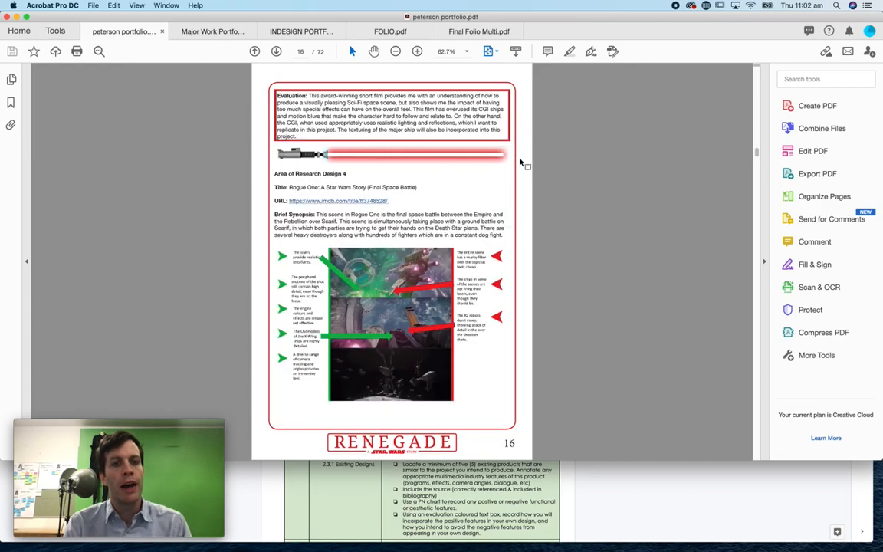
{"action": "scroll", "scroll_direction": "down", "scroll_amount": 3}
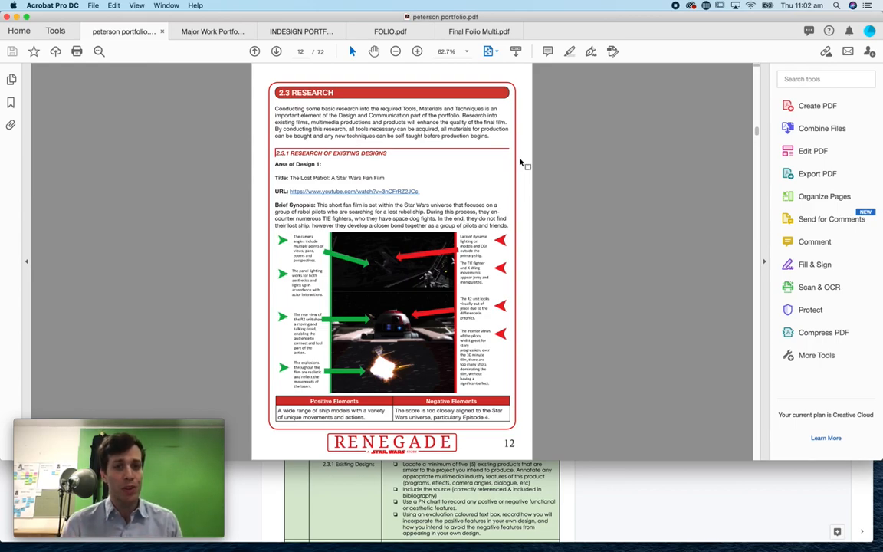
{"action": "mouse_move", "coordinate": [483, 212]}
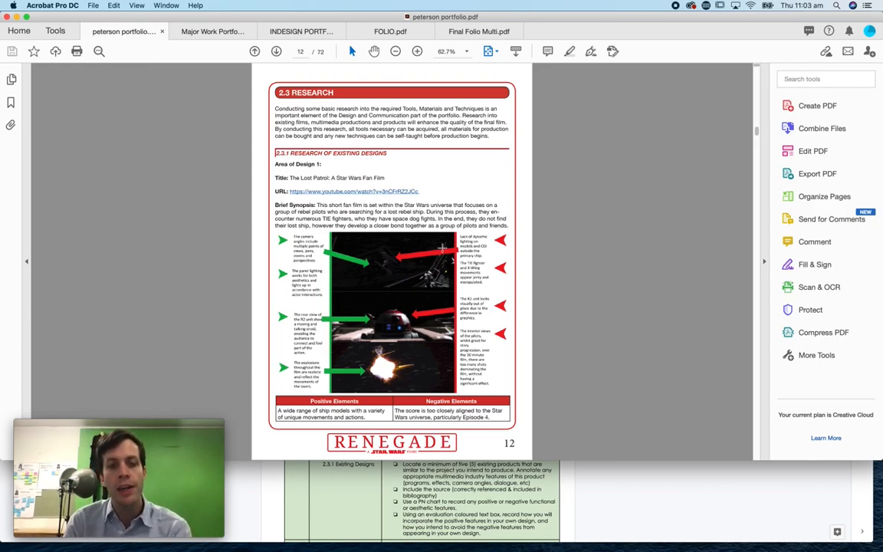
{"action": "left_click", "coordinate": [478, 31]}
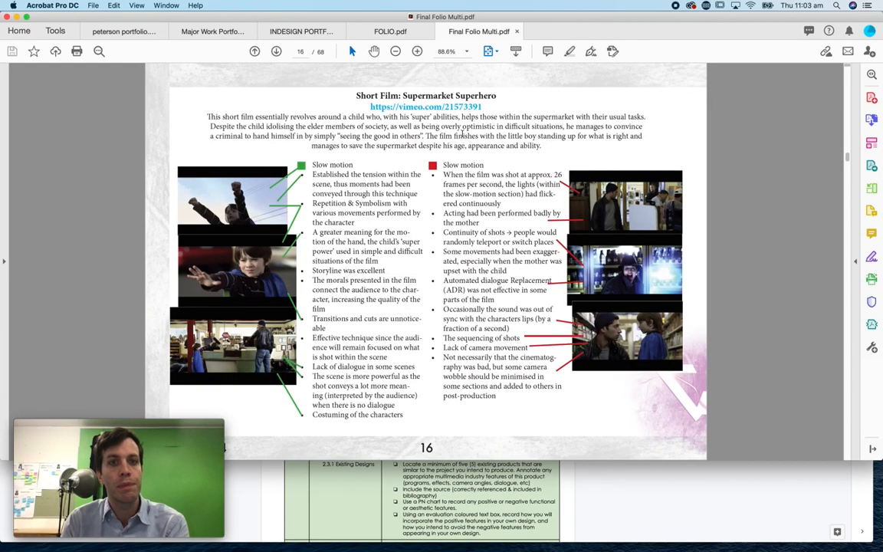
Scroll Final Folio Multi's film analyses, then view FOLIO, INDESIGN PORTFOLIO and Major Work Portfolio tabs
{"action": "scroll", "scroll_direction": "down", "scroll_amount": 3}
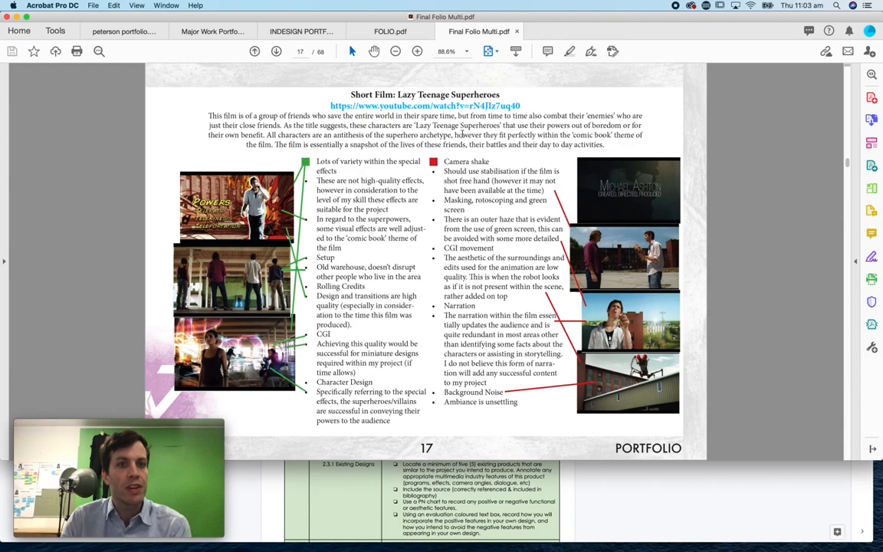
{"action": "left_click", "coordinate": [391, 31]}
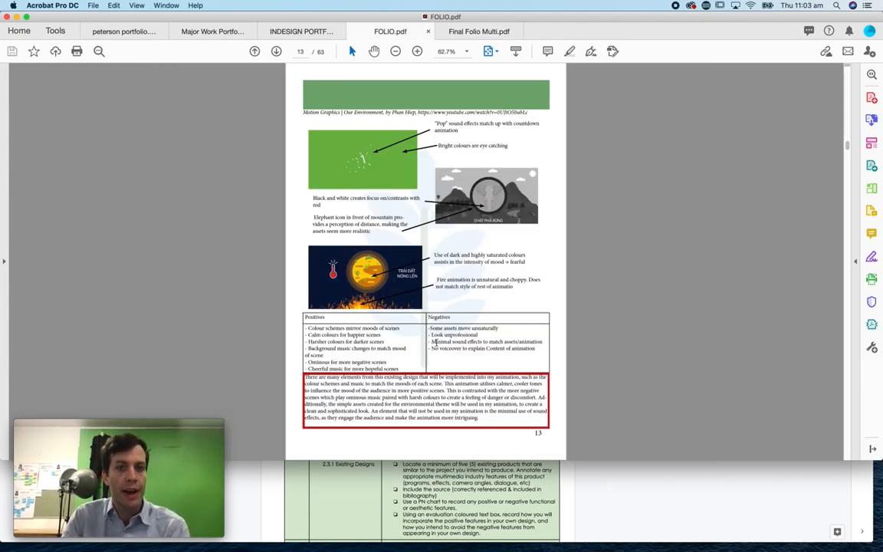
{"action": "left_click", "coordinate": [301, 31]}
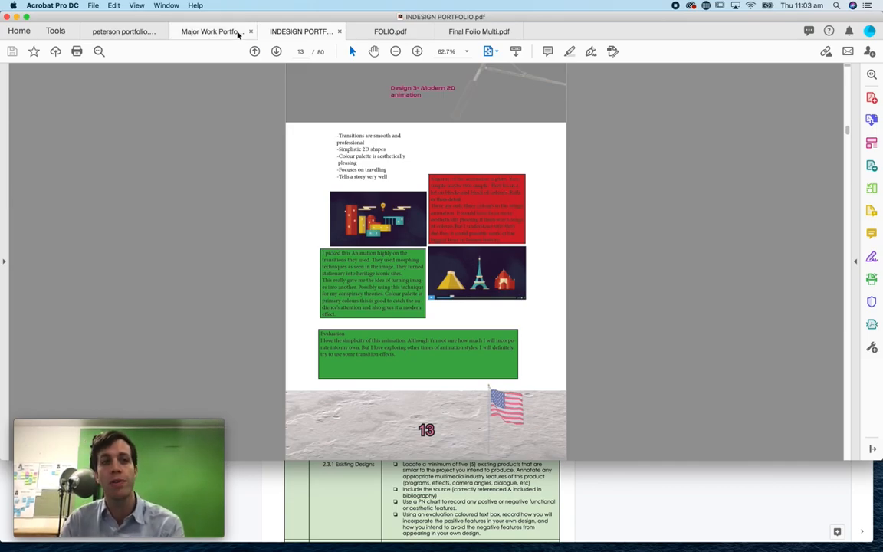
{"action": "left_click", "coordinate": [212, 31]}
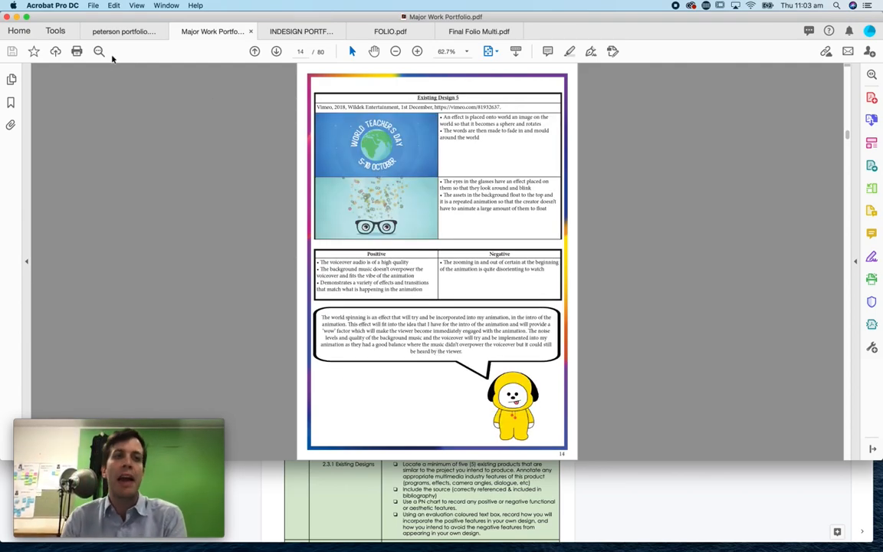
Return to the peterson portfolio's page 12 Star Wars film research
{"action": "left_click", "coordinate": [122, 30]}
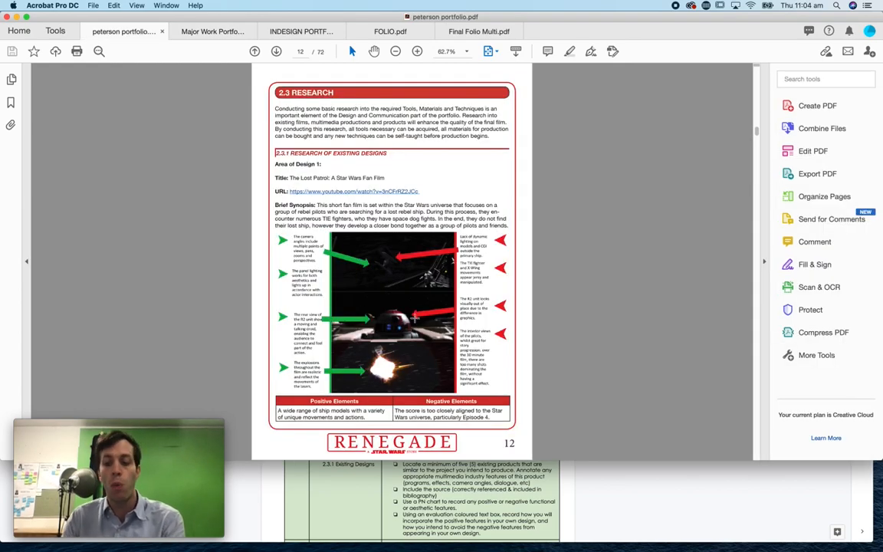